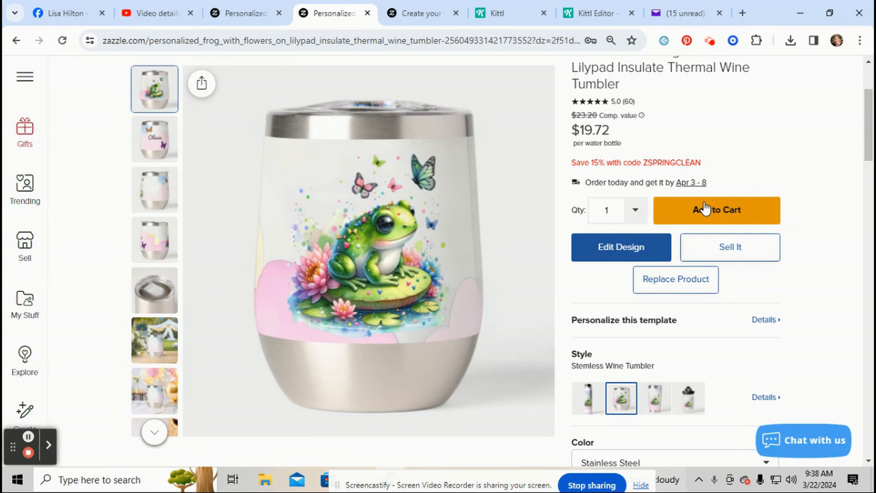
mouse_move(685, 214)
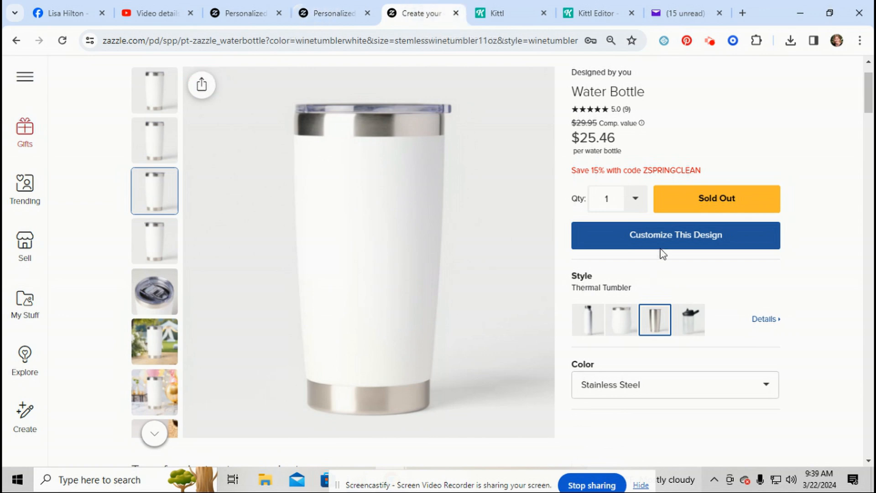
Start customizing the blank thermal tumbler and show the Bkground colour swatches
left_click(675, 235)
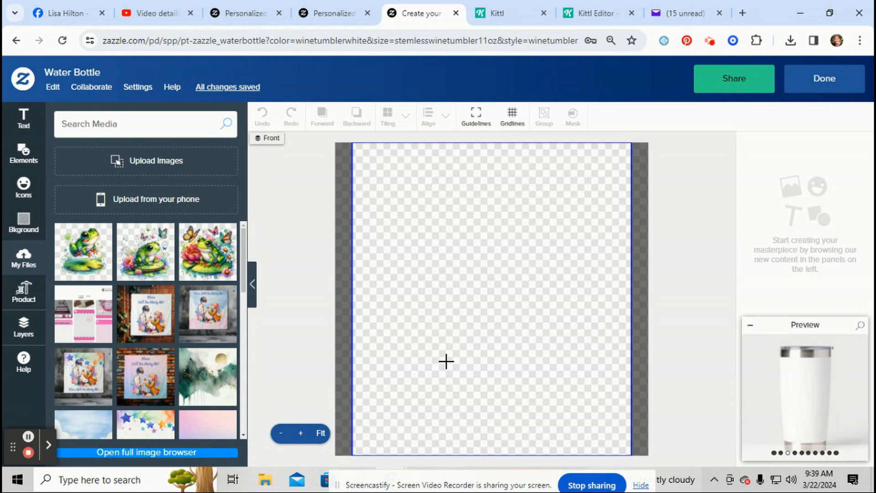
mouse_move(436, 384)
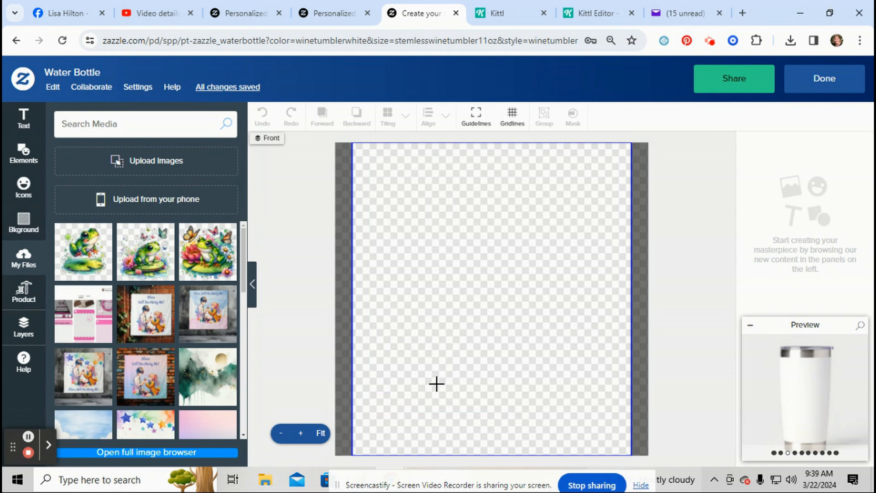
mouse_move(460, 368)
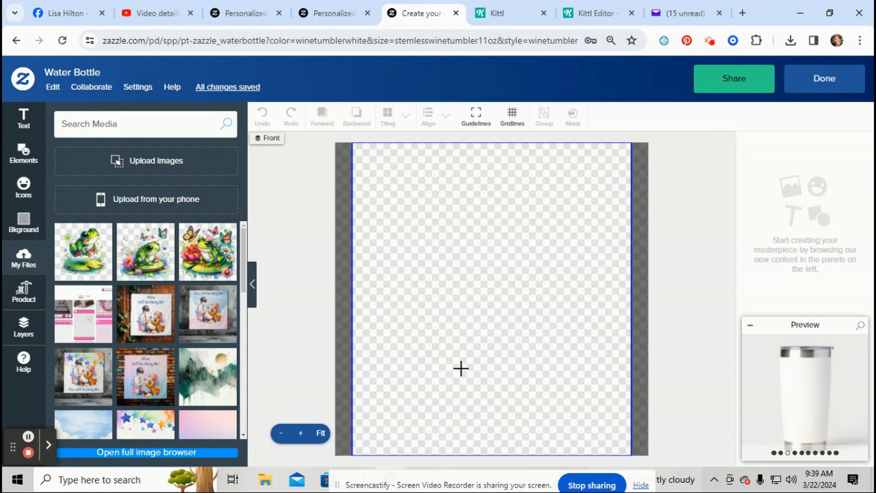
mouse_move(500, 283)
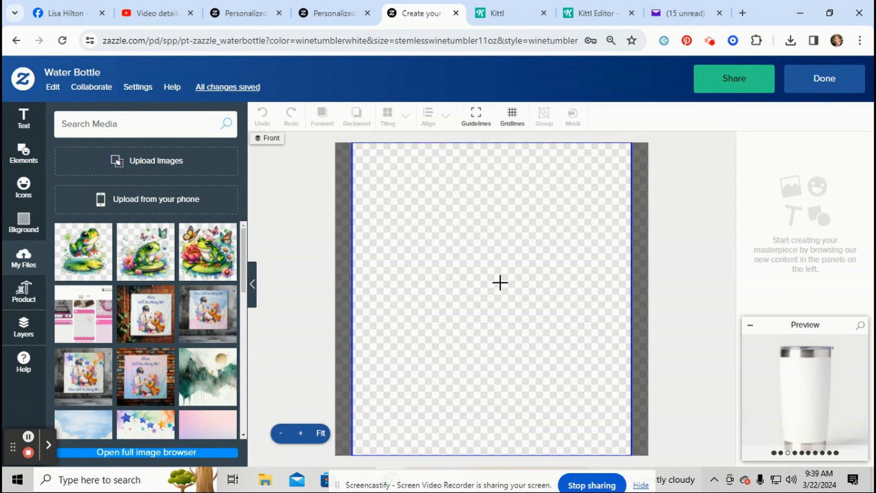
mouse_move(334, 13)
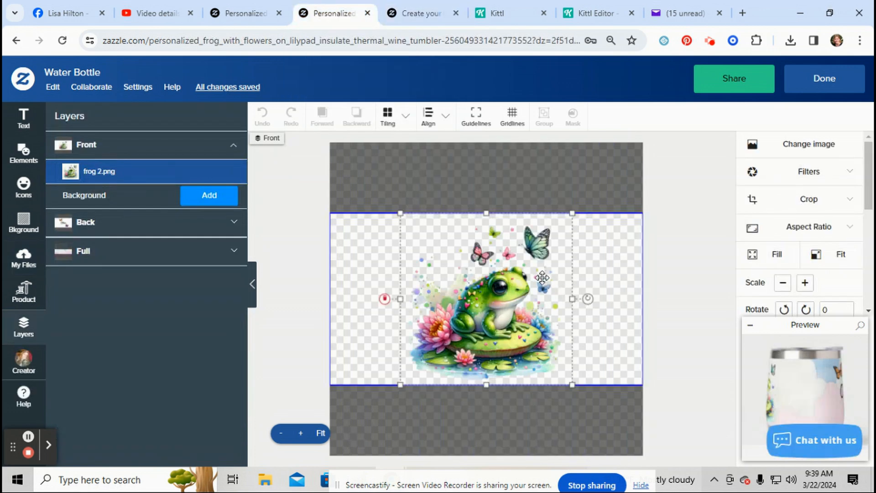
mouse_move(659, 244)
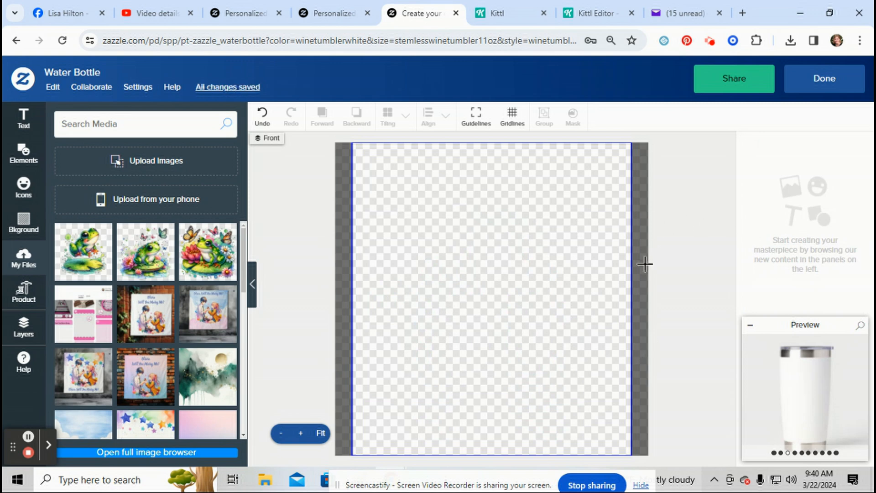
mouse_move(609, 228)
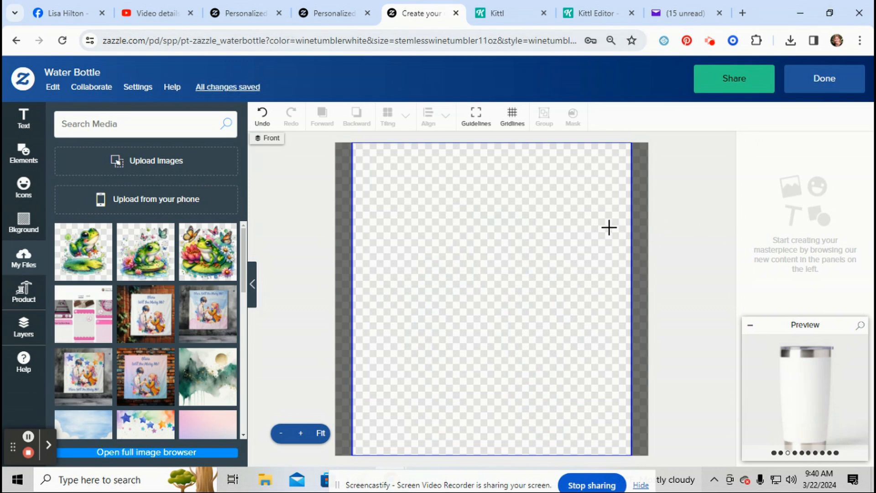
mouse_move(650, 203)
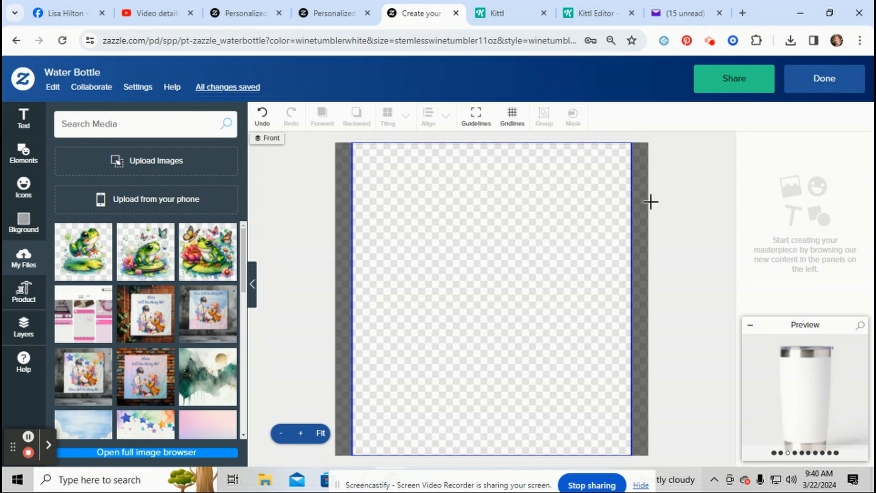
mouse_move(405, 225)
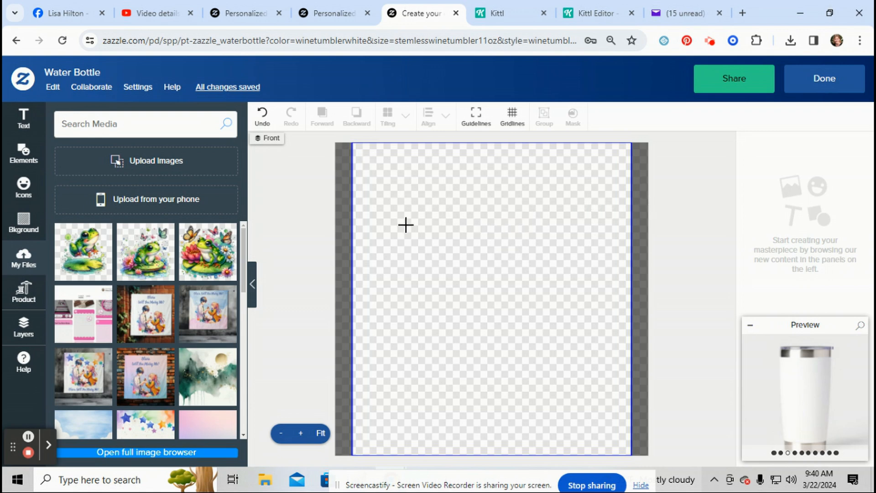
mouse_move(602, 311)
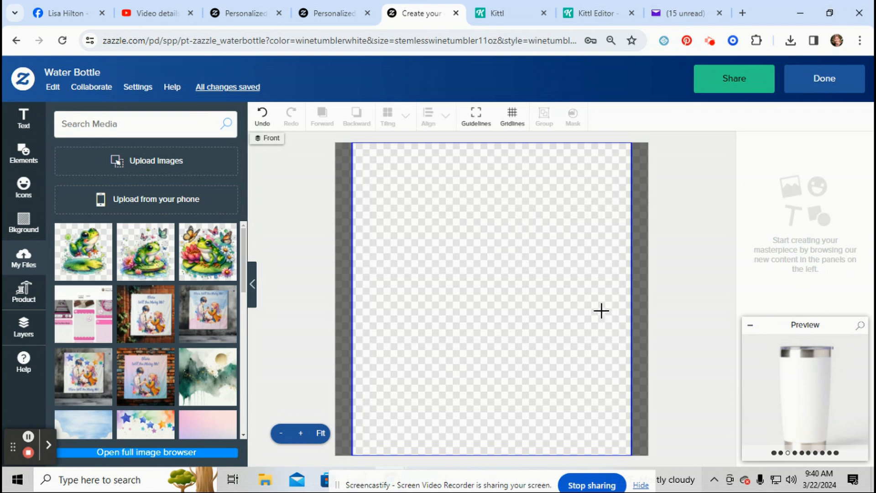
mouse_move(22, 222)
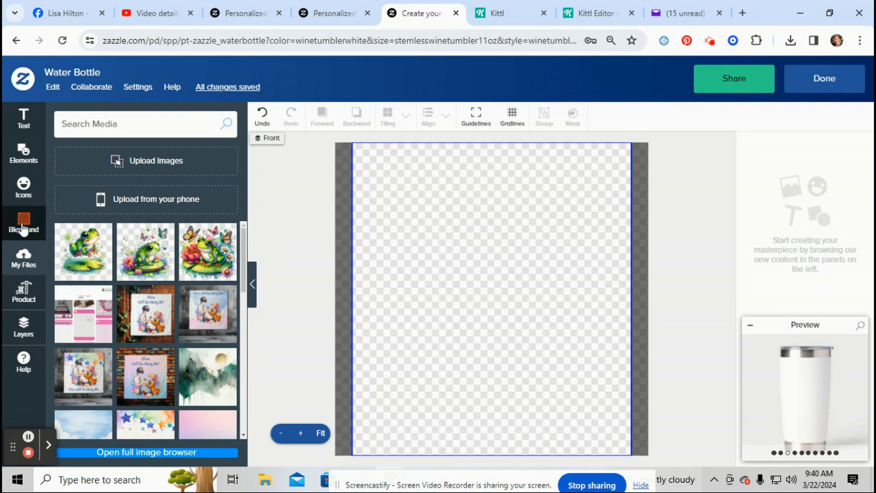
left_click(23, 224)
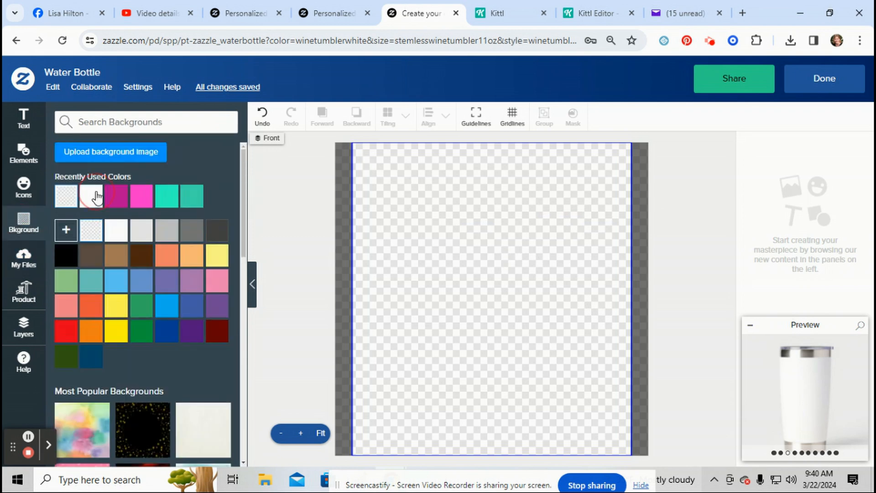
Set the tumbler background to white and paste the frog-on-lilypad design onto the front
left_click(90, 196)
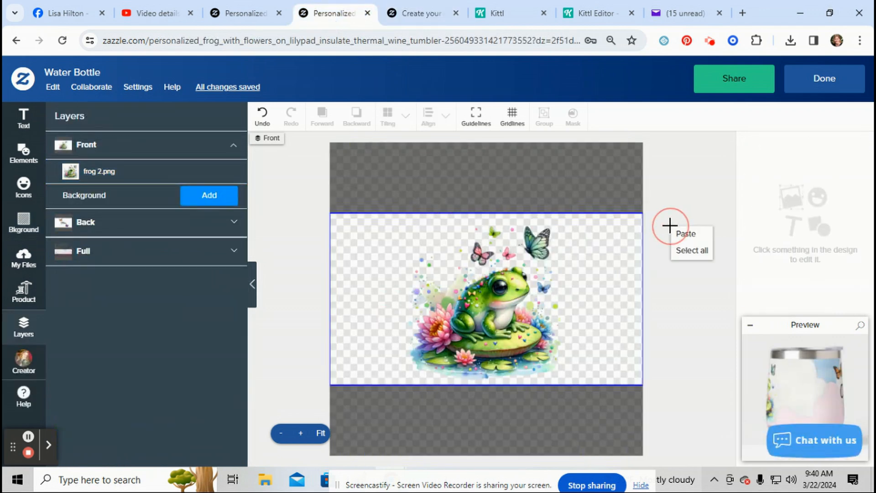
right_click(464, 302)
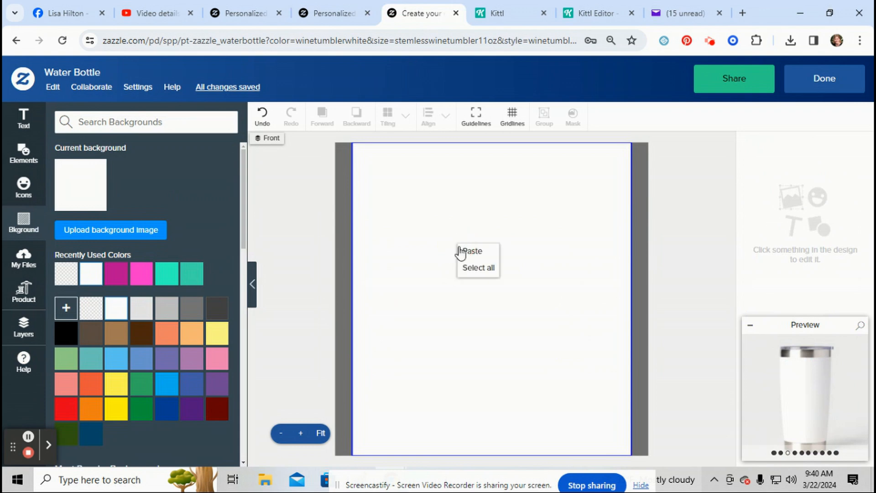
left_click(473, 251)
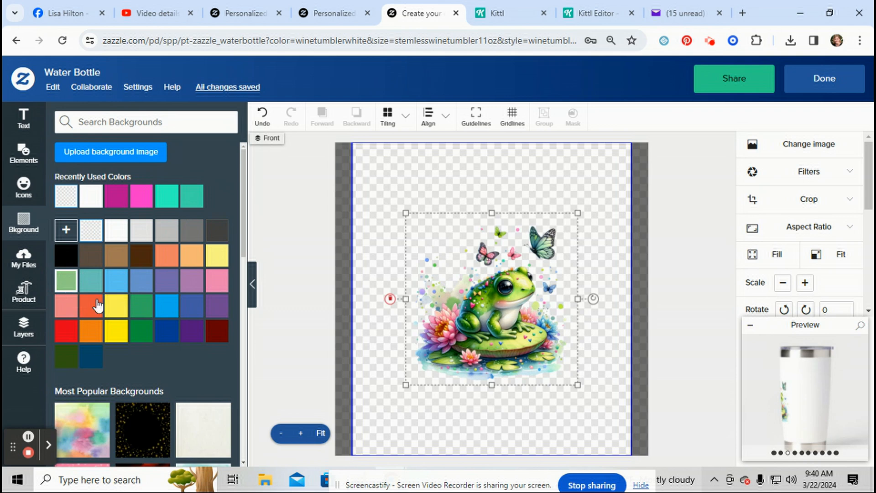
mouse_move(92, 235)
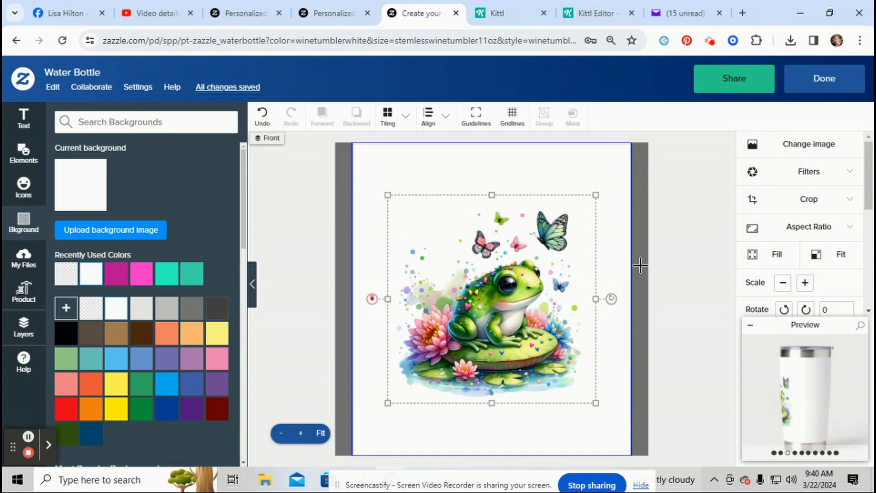
mouse_move(506, 241)
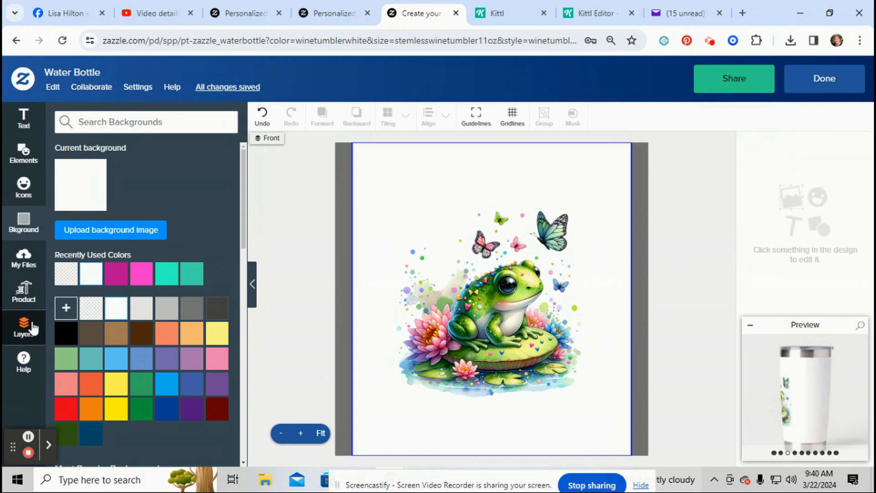
Paste the Olivia butterfly design onto the tumbler's back side and click Done
left_click(23, 327)
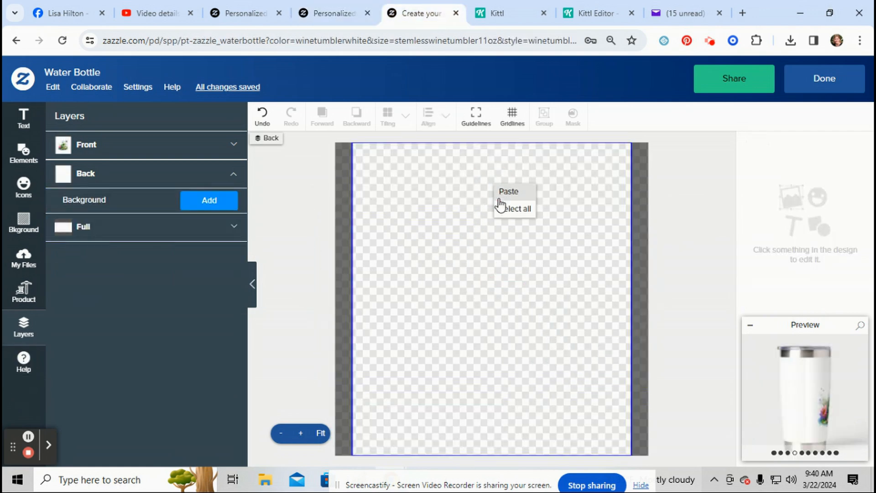
left_click(508, 191)
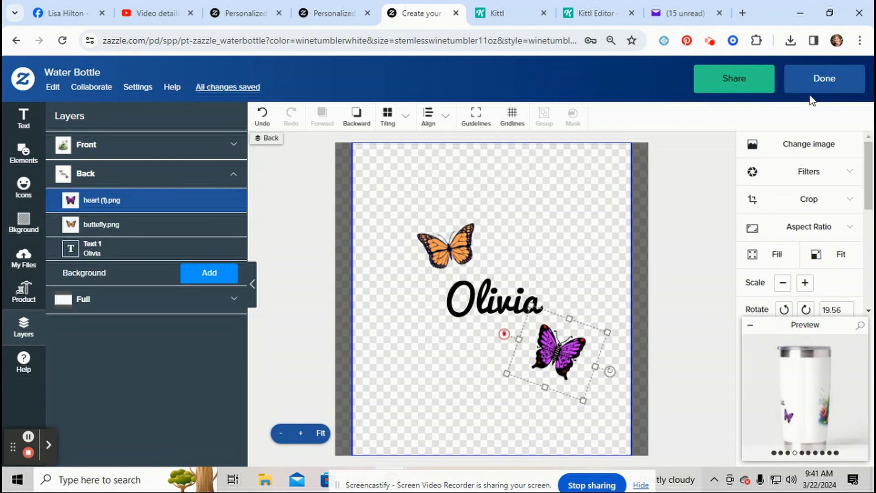
left_click(824, 78)
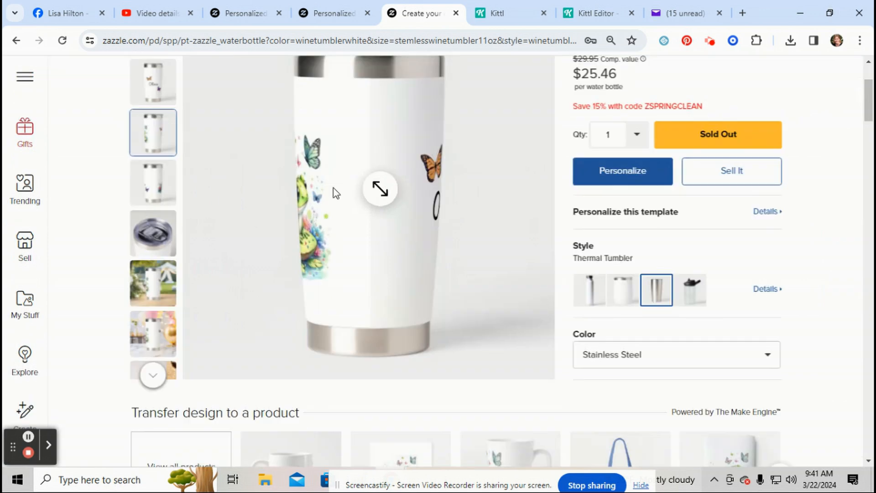
View the back preview with Olivia and butterflies, then the front with the frog
left_click(154, 82)
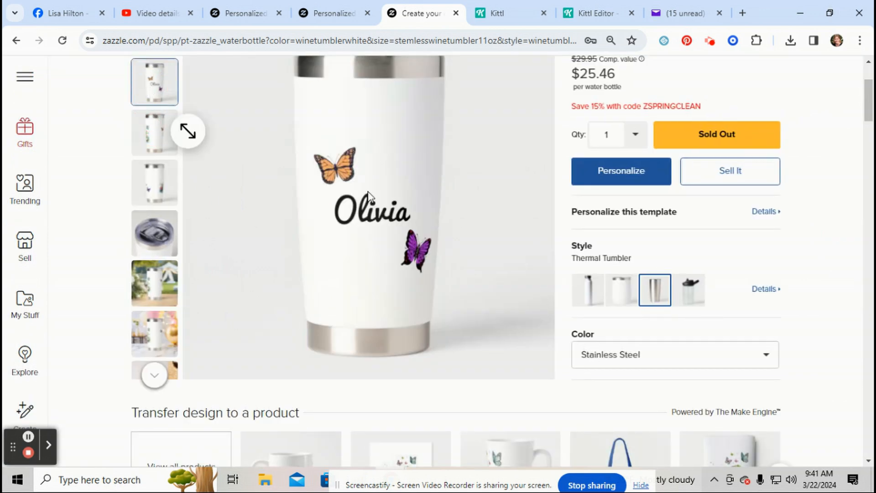
scroll("up", 3)
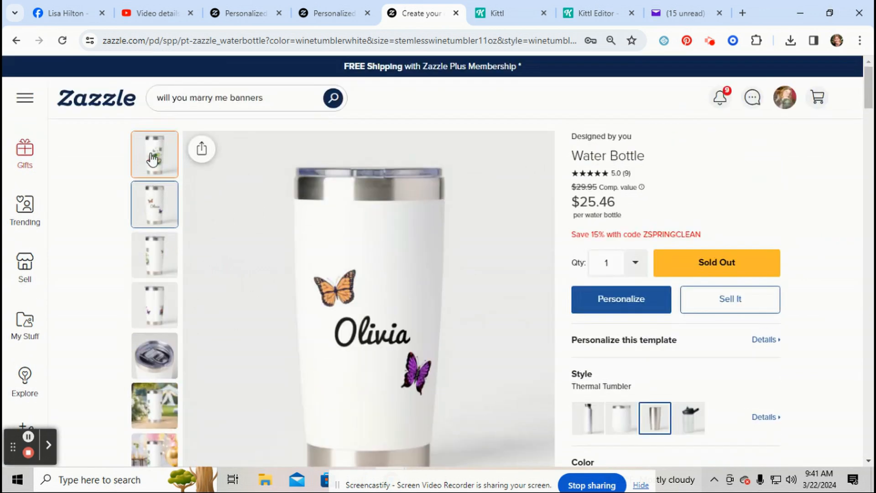
scroll("down", 3)
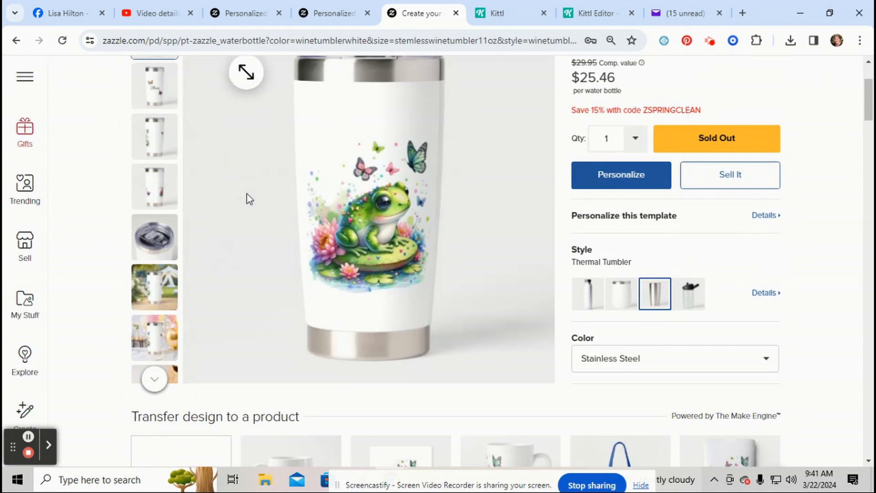
scroll("up", 3)
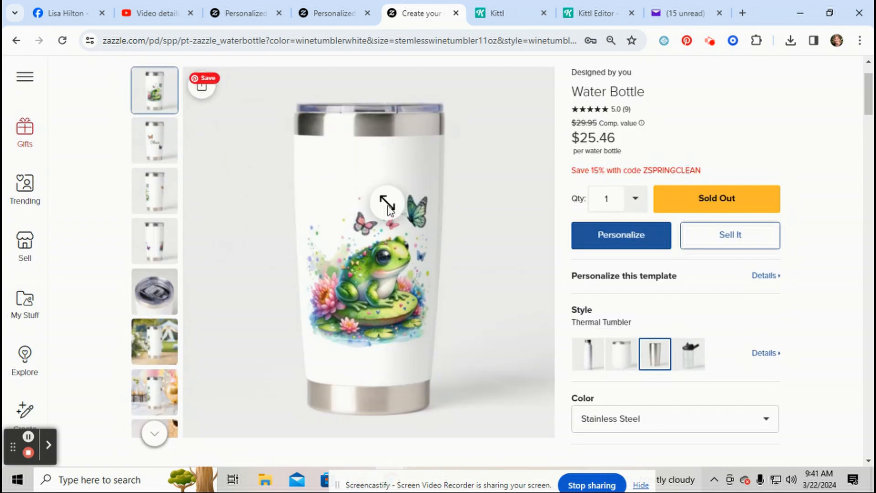